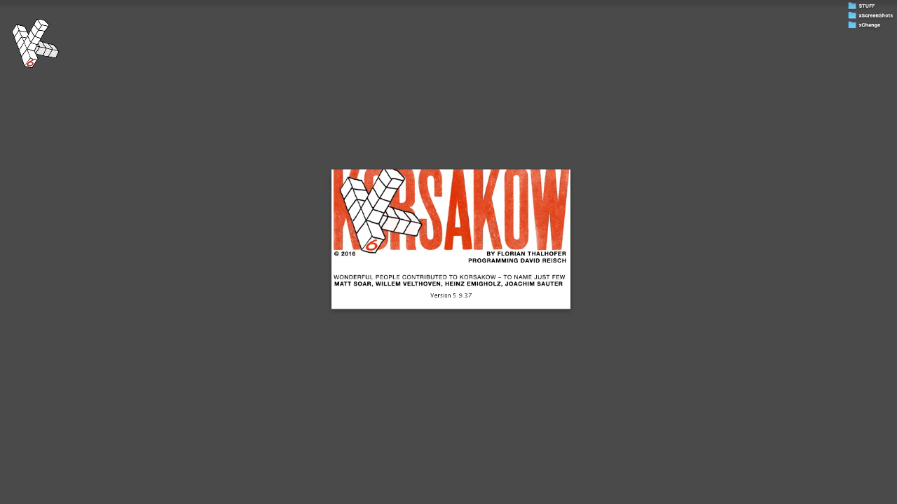
- Open the SNU Editor for SNU_Portugal 1 from the project list
{"action": "double_click", "coordinate": [263, 157]}
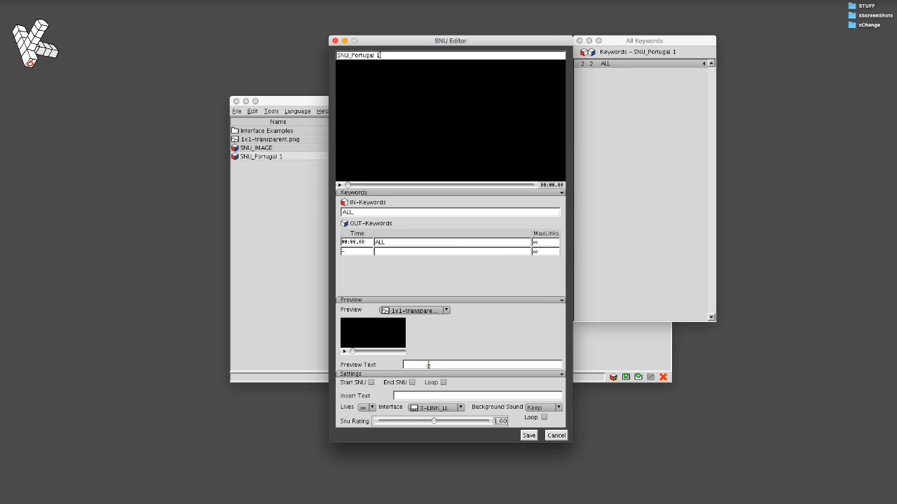
- Enter the preview text 'This is <B>preview</B> text' and save the SNU
{"action": "type", "text": "This is"}
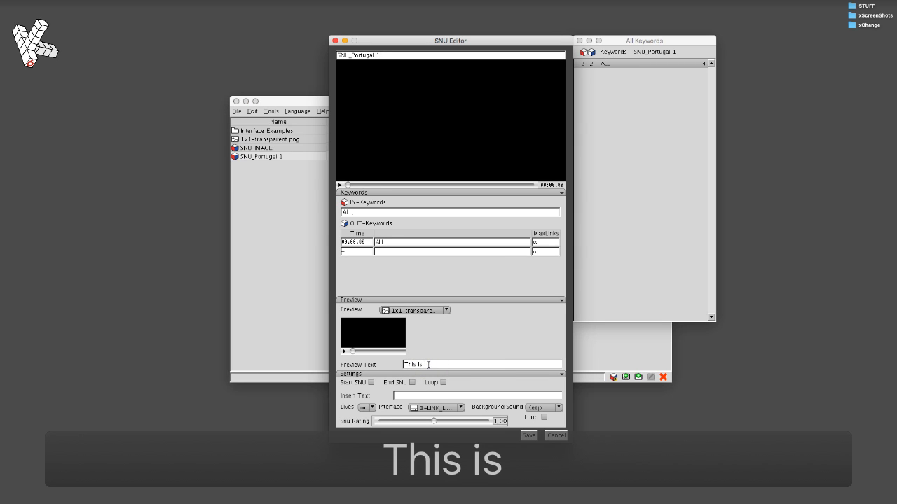
{"action": "type", "text": "preview</B>text"}
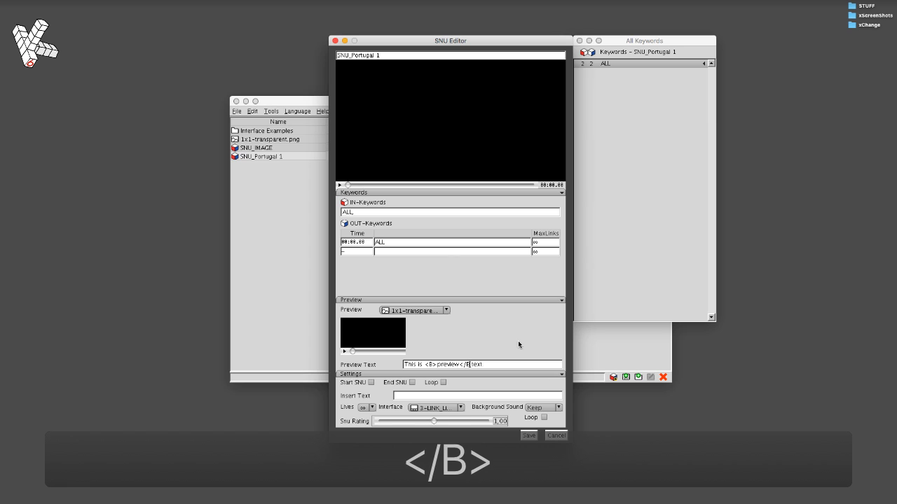
{"action": "left_click", "coordinate": [528, 435]}
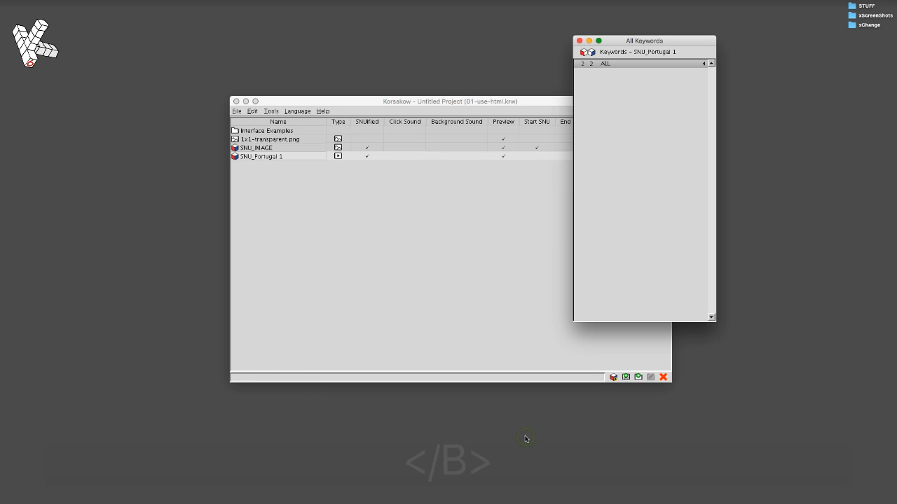
- Save the project with Cmd+S, export it, and dismiss the Export complete dialog
{"action": "key", "text": "cmd+s"}
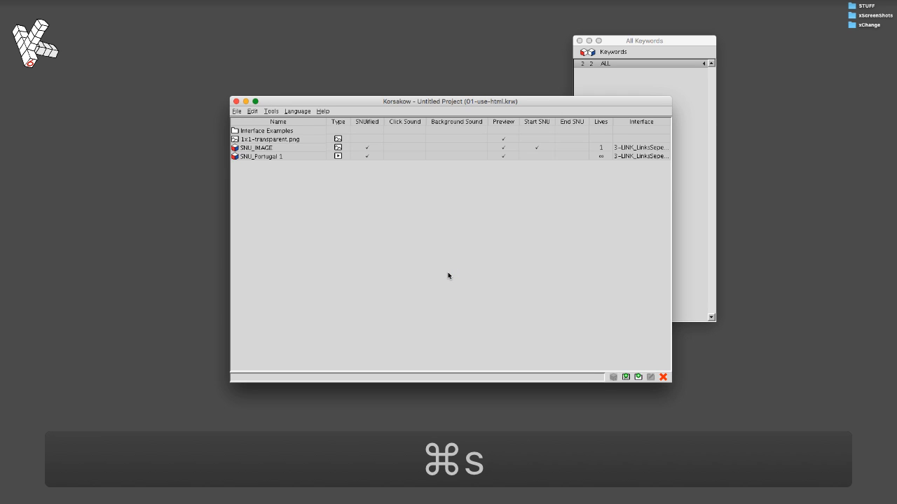
{"action": "key", "text": "cmd+shift+e"}
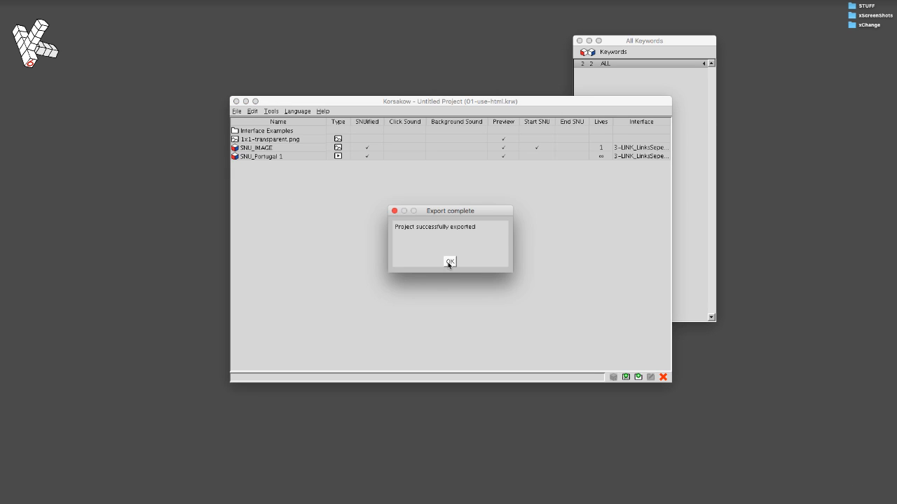
{"action": "left_click", "coordinate": [450, 261]}
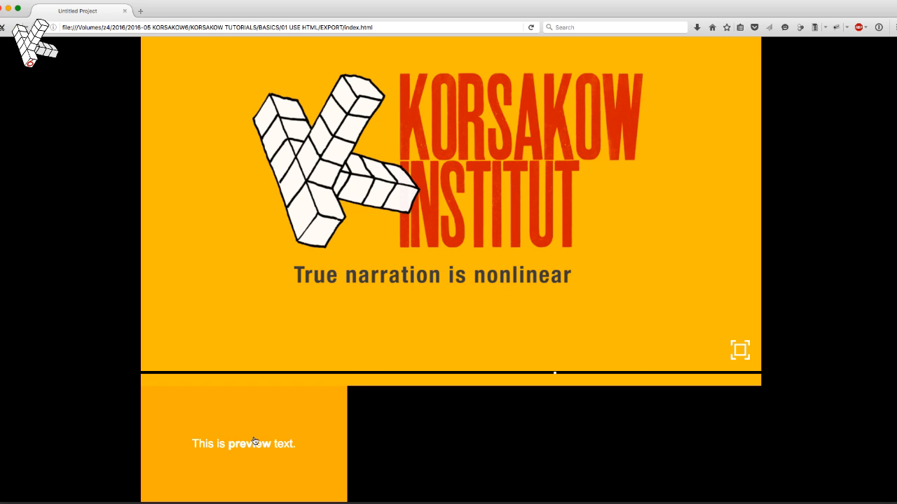
{"action": "mouse_move", "coordinate": [251, 460]}
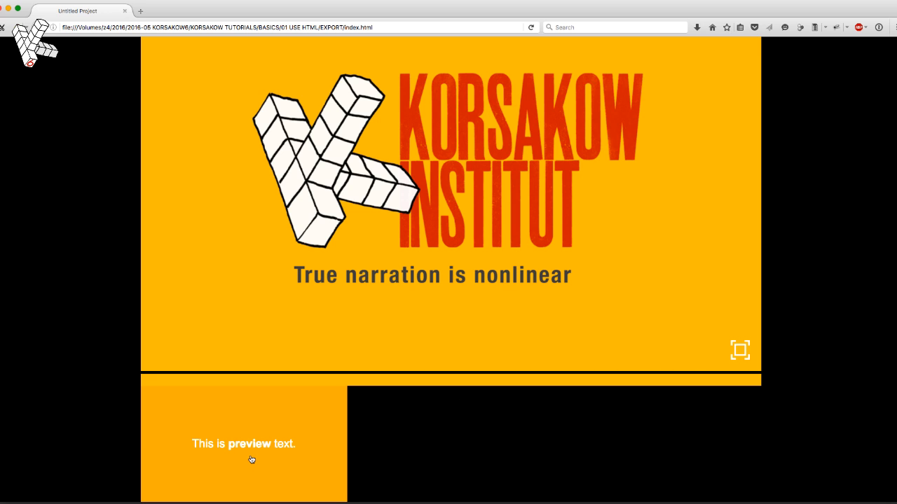